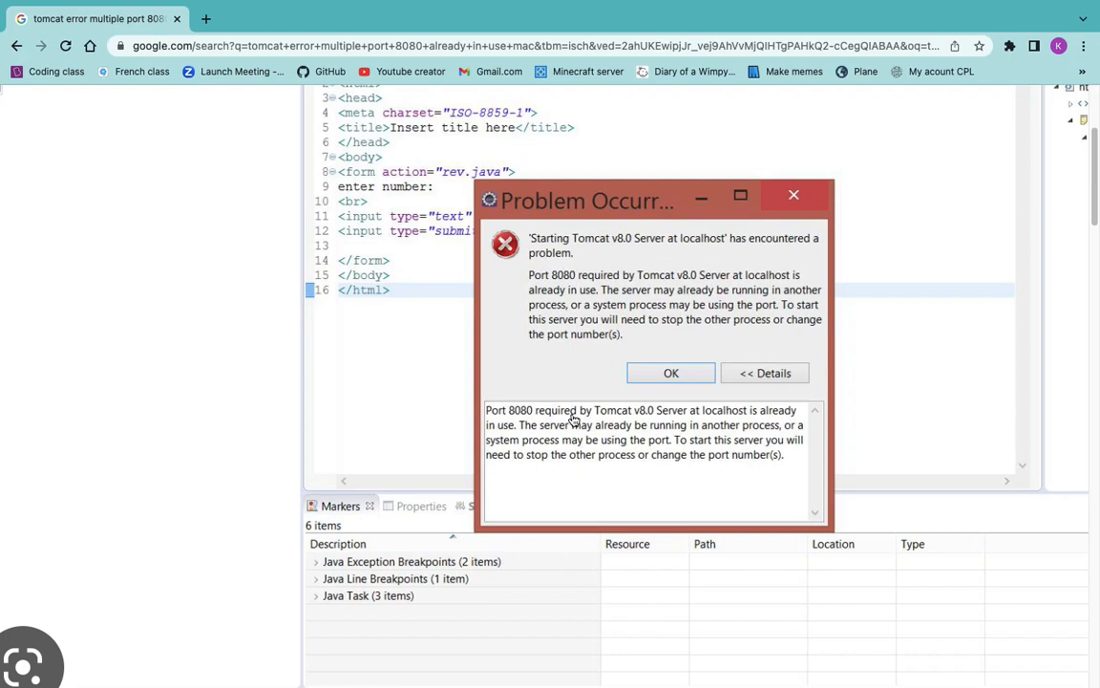
{"action": "mouse_move", "coordinate": [603, 419]}
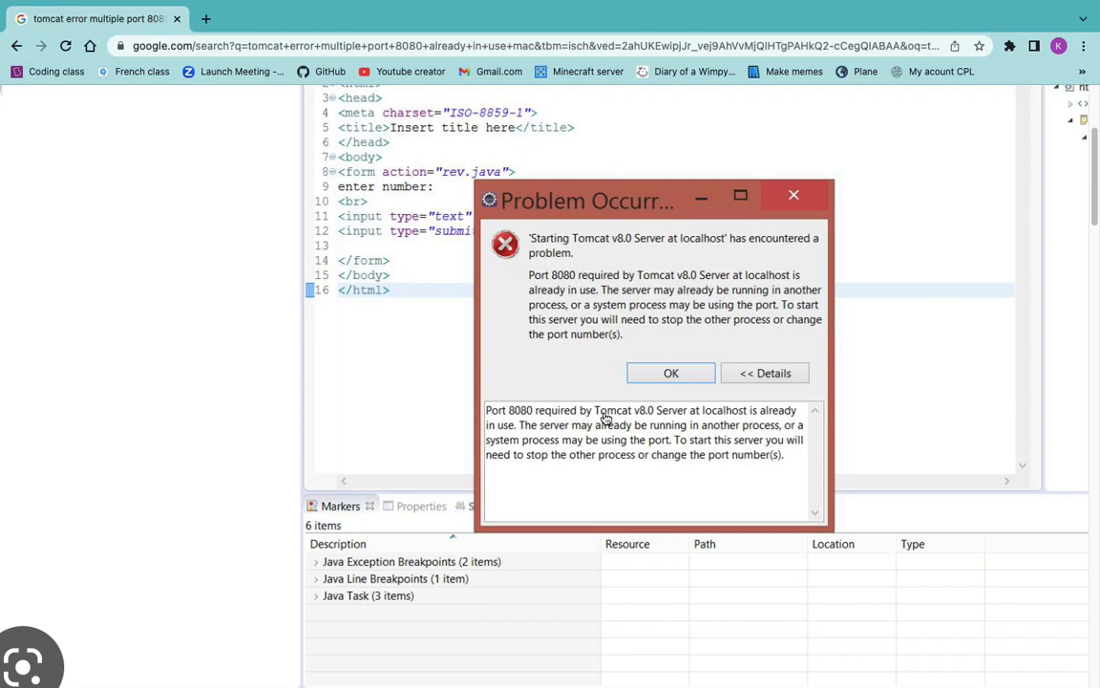
{"action": "mouse_move", "coordinate": [669, 420]}
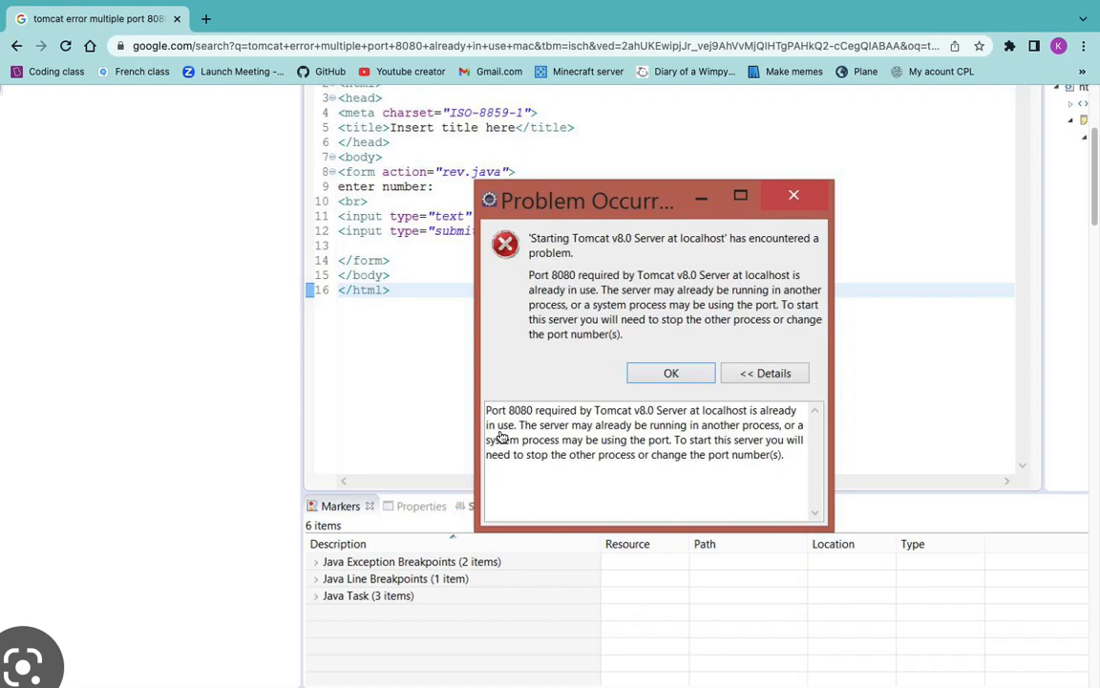
{"action": "mouse_move", "coordinate": [714, 430]}
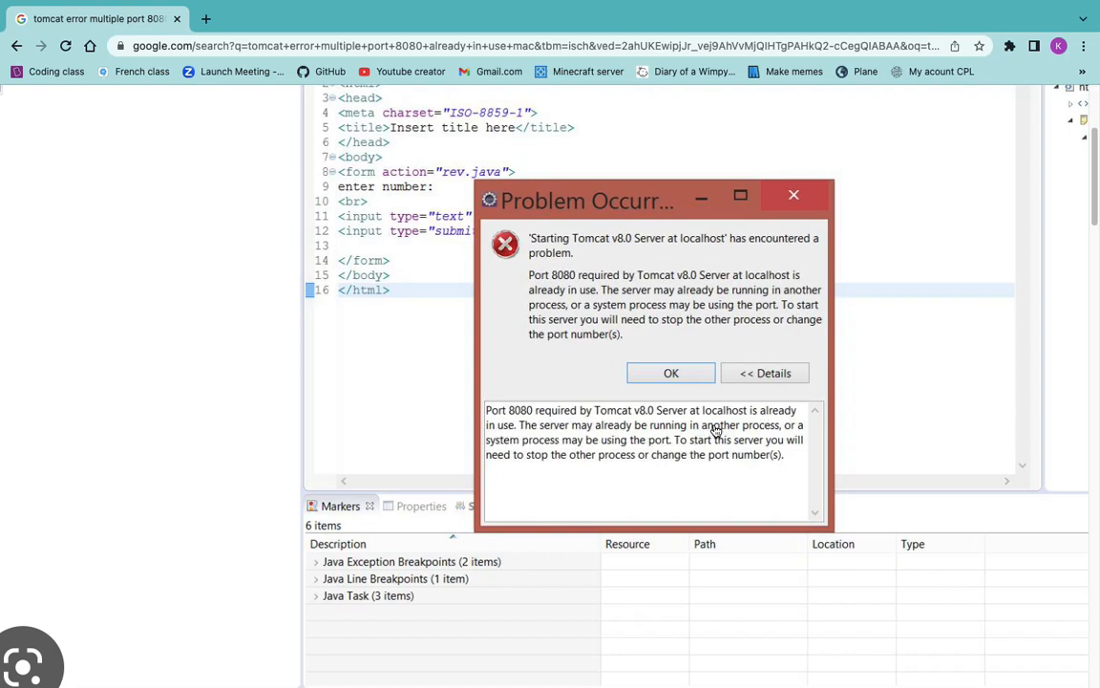
{"action": "mouse_move", "coordinate": [545, 454]}
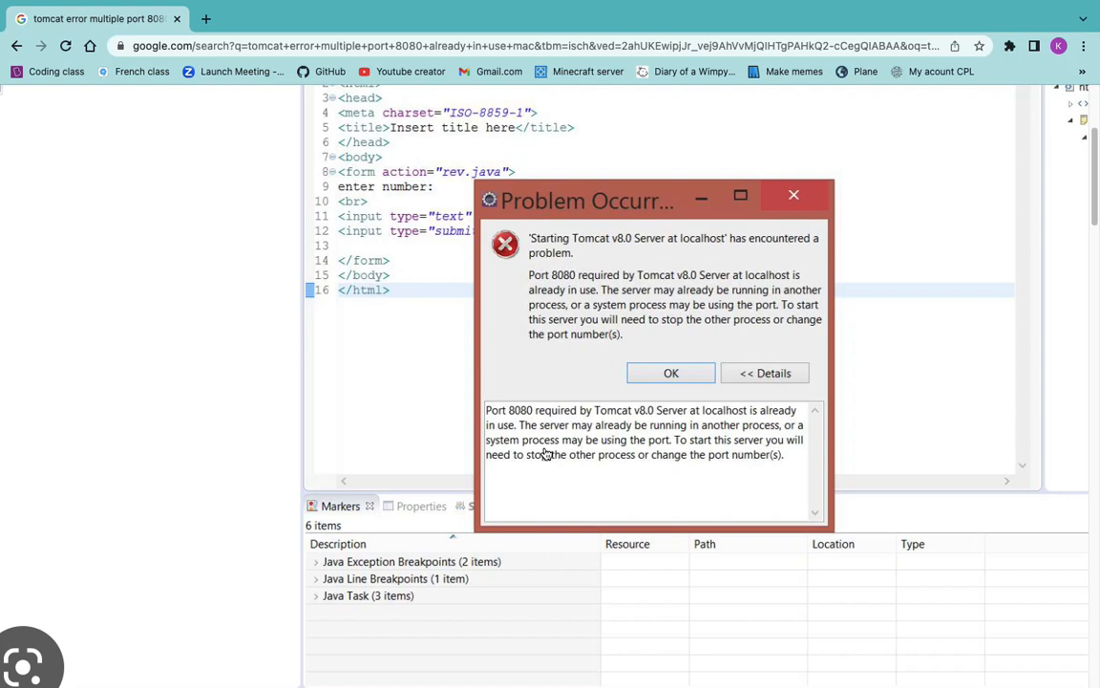
{"action": "mouse_move", "coordinate": [678, 450]}
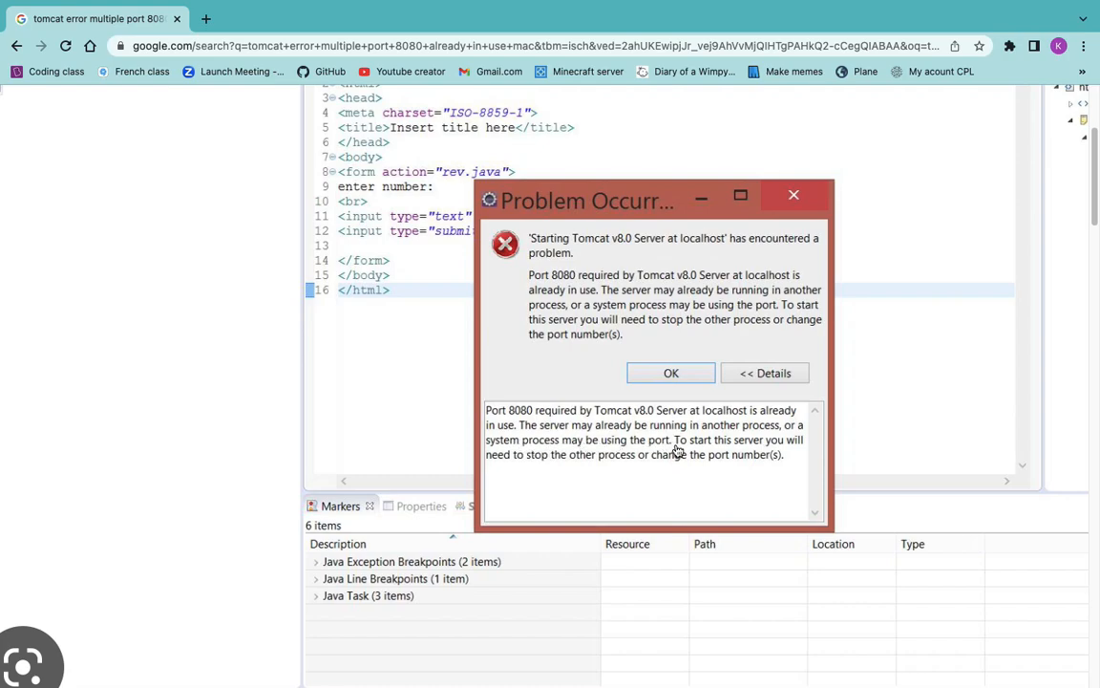
{"action": "mouse_move", "coordinate": [519, 416]}
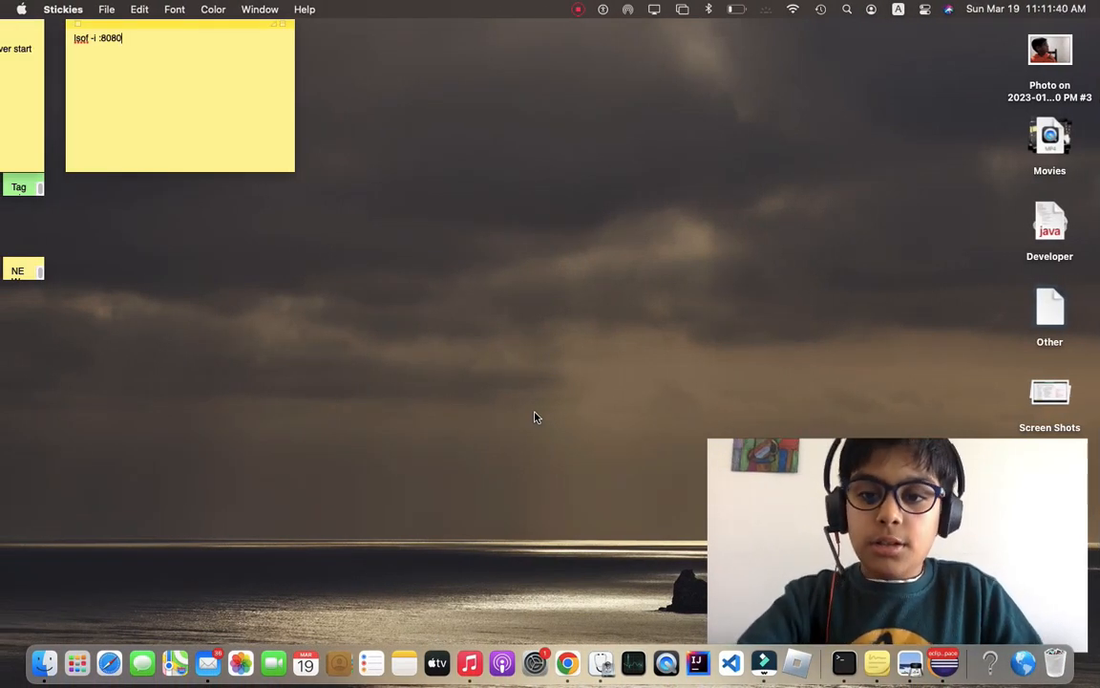
{"action": "mouse_move", "coordinate": [831, 630]}
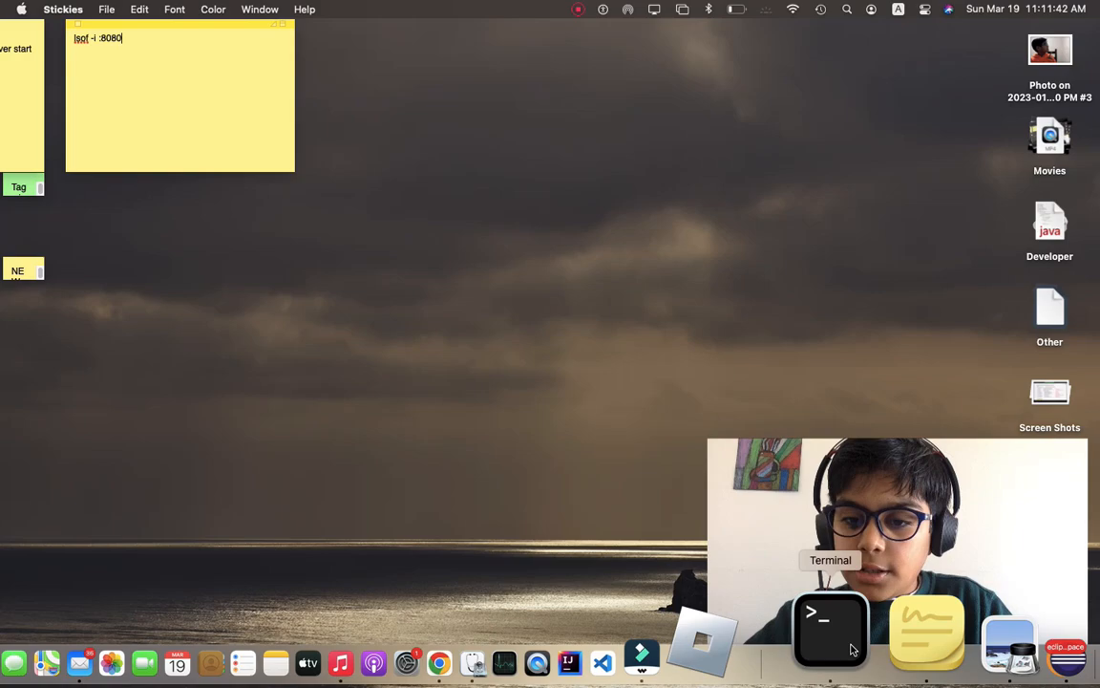
Open a new Terminal window from the Dock.
{"action": "left_click", "coordinate": [830, 629]}
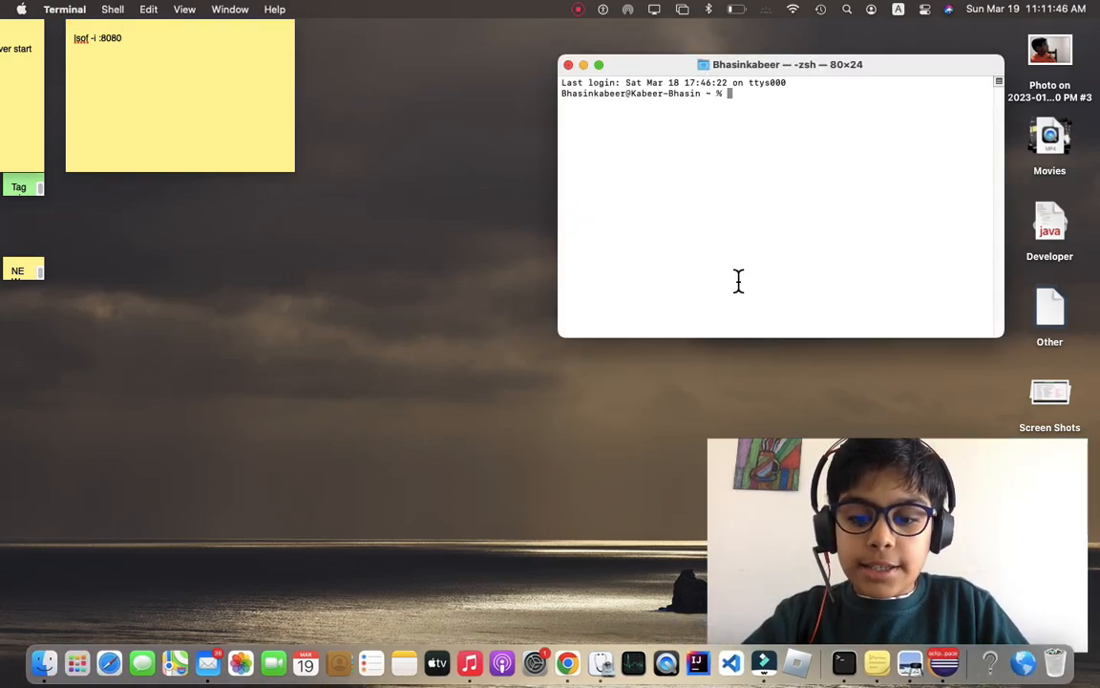
Run lsof -i :8080 to find the java process (PID 63508) on port 8080.
{"action": "type", "text": "lo"}
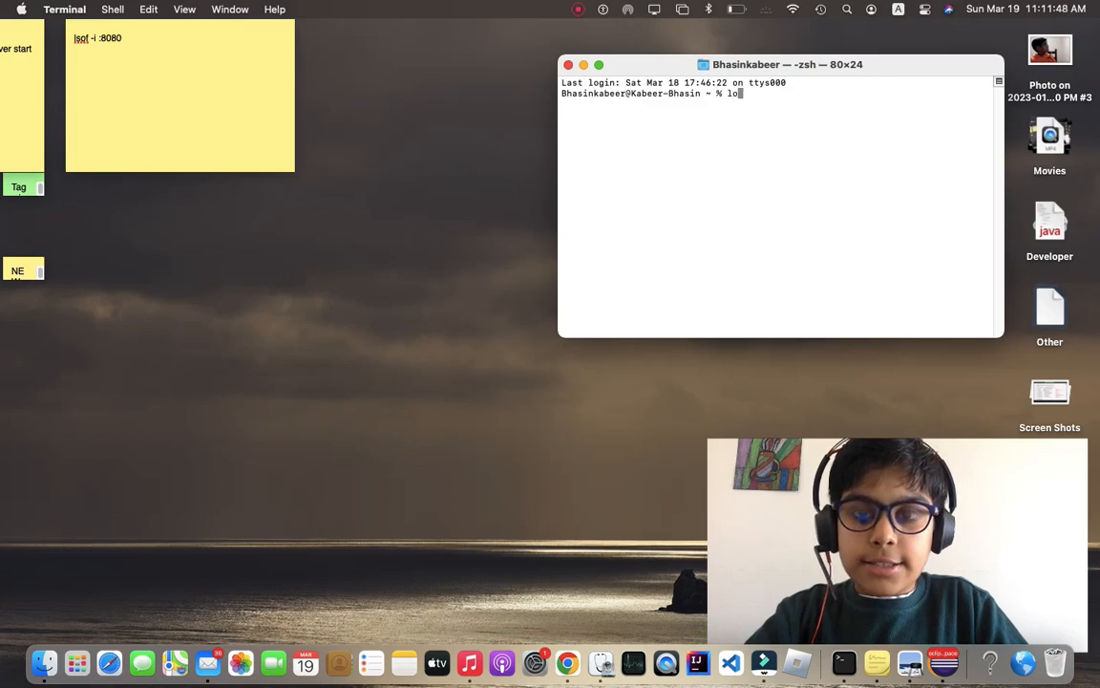
{"action": "key", "text": "Backspace"}
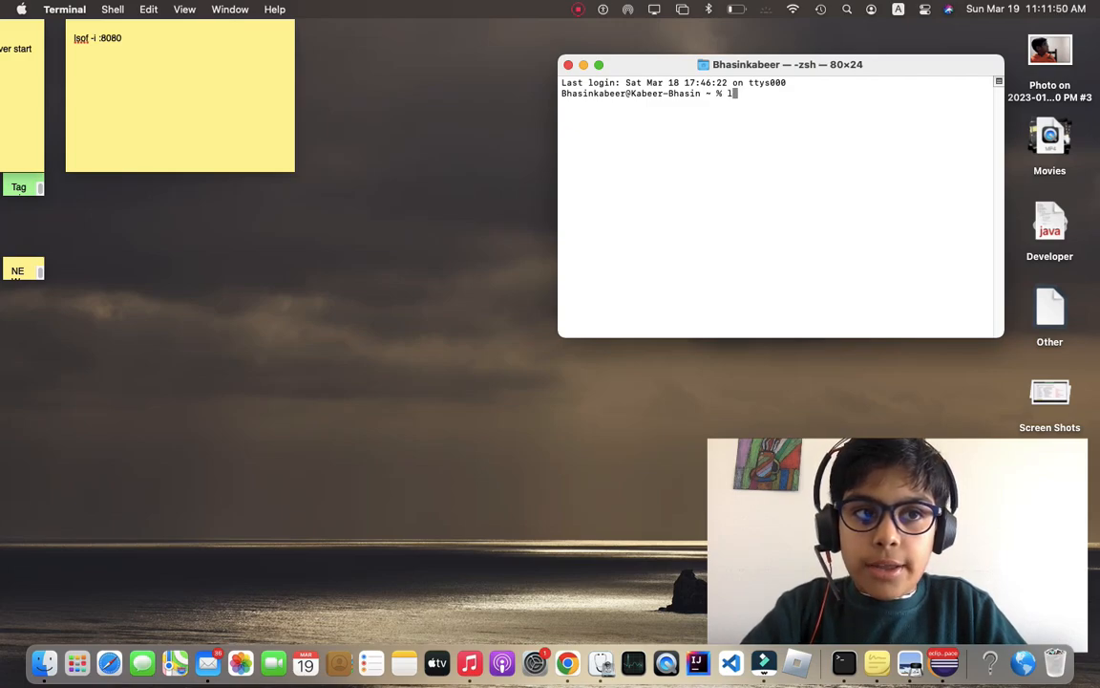
{"action": "type", "text": "sof"}
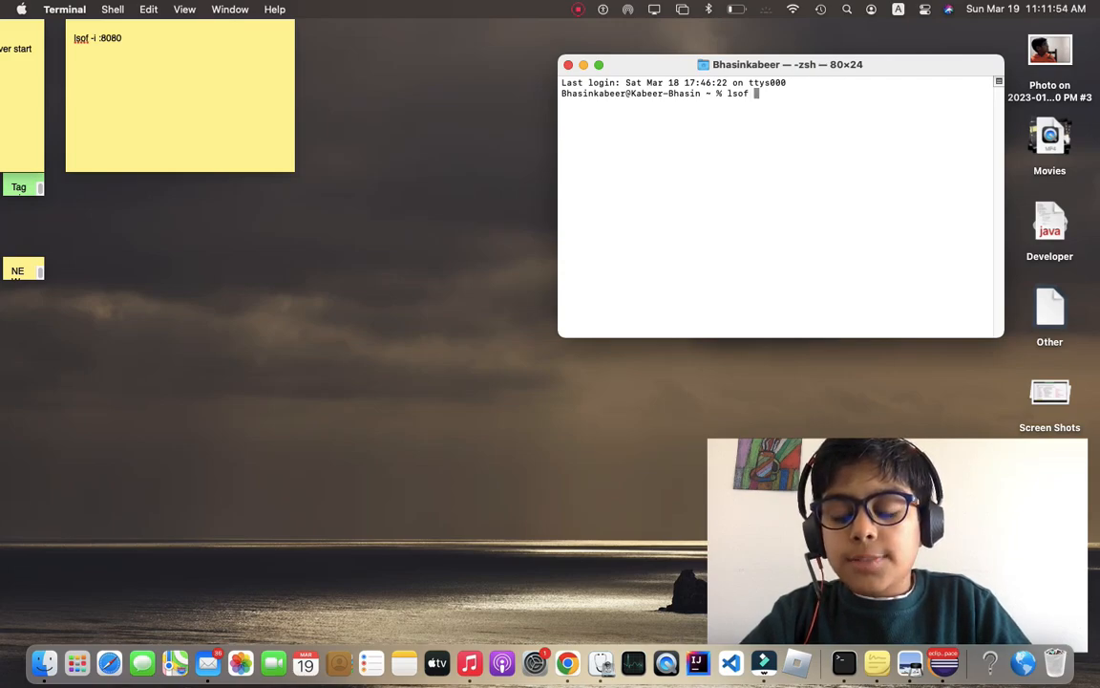
{"action": "type", "text": "-"}
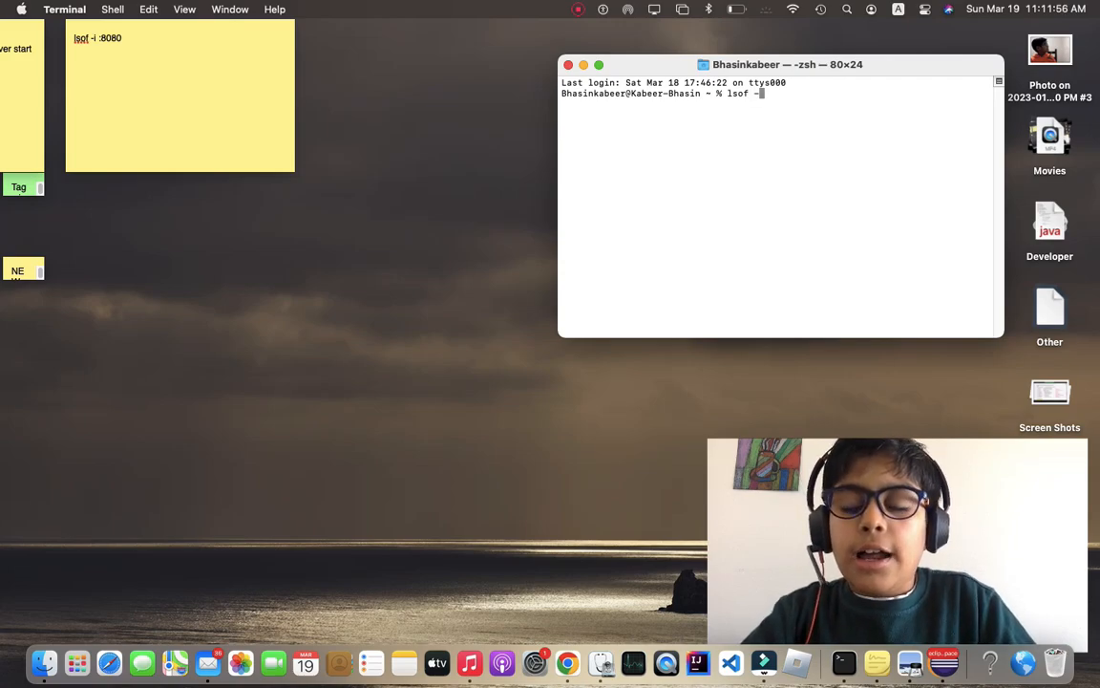
{"action": "type", "text": "i"}
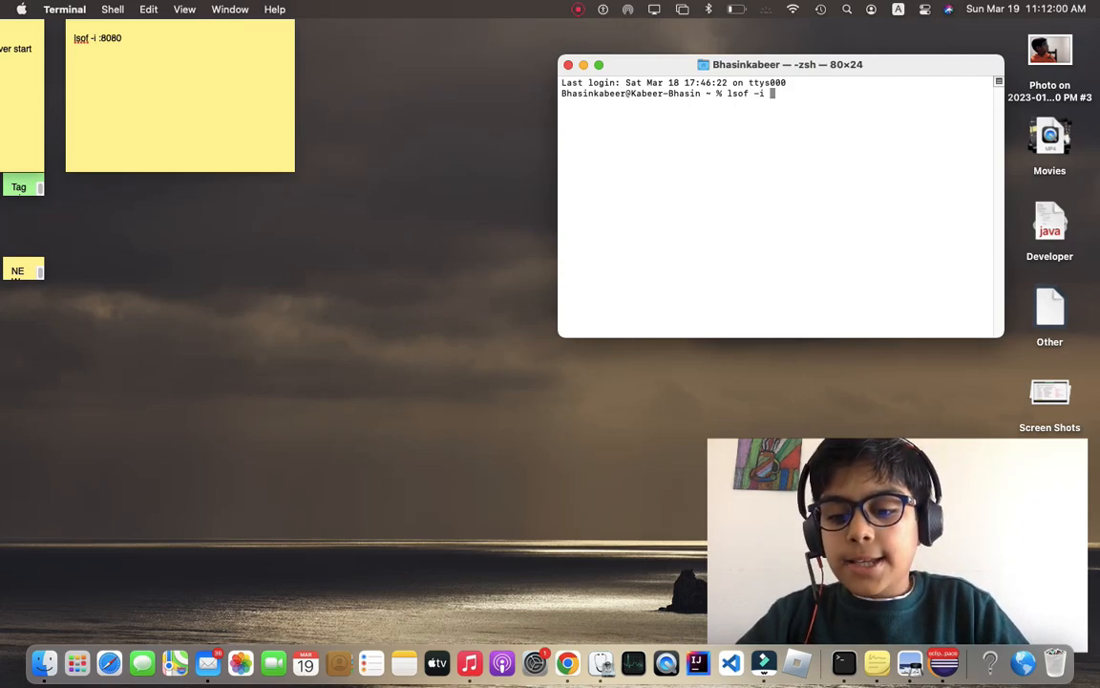
{"action": "type", "text": ":8080"}
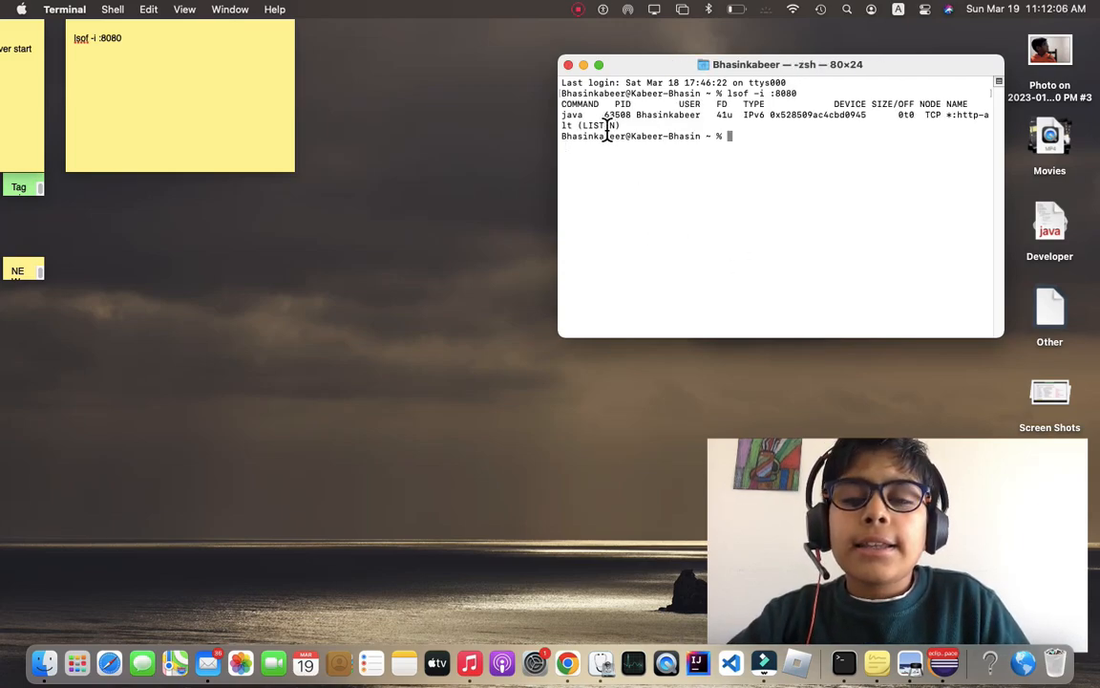
Select the java PID in the lsof output and type a kill command for it.
{"action": "double_click", "coordinate": [617, 115]}
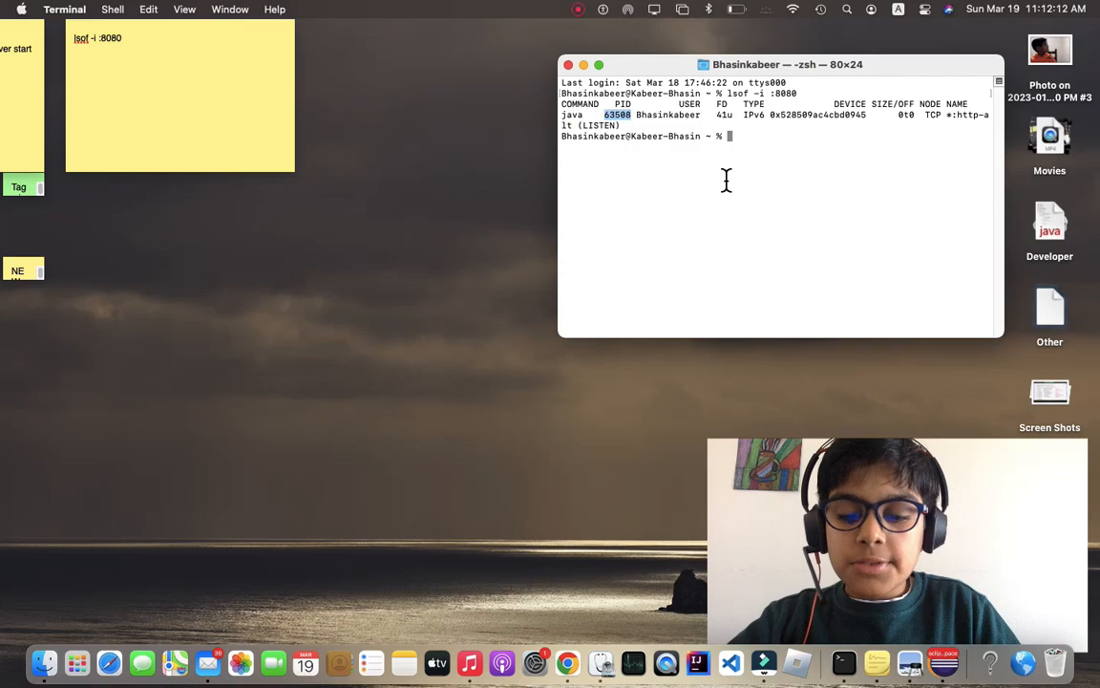
{"action": "type", "text": "kill"}
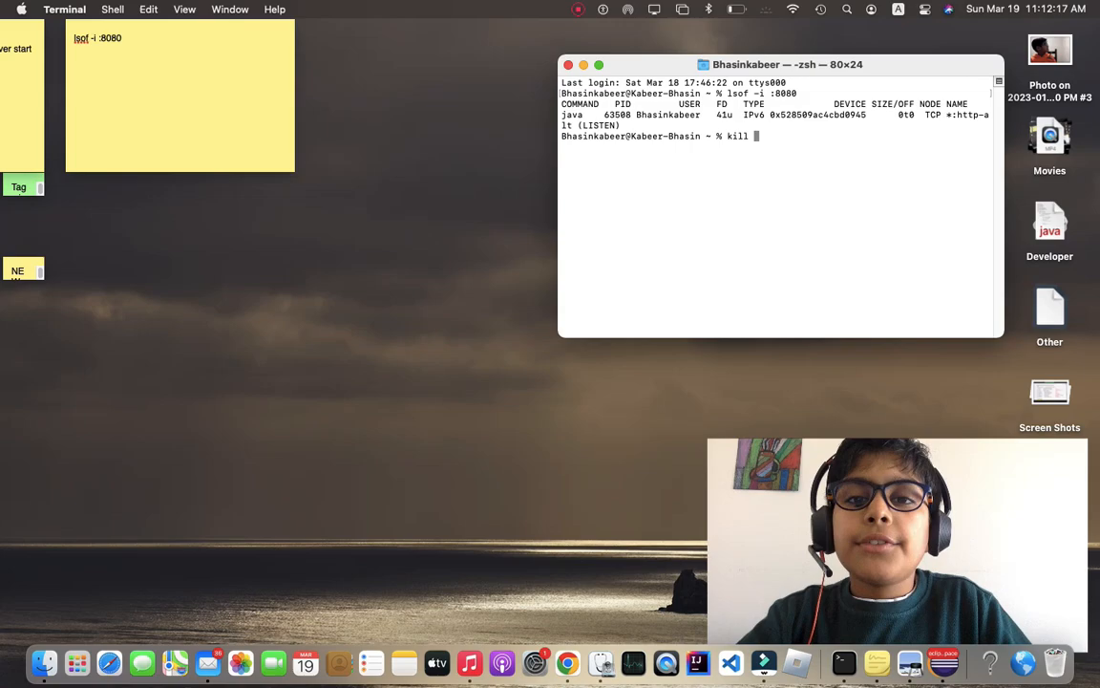
{"action": "type", "text": "63"}
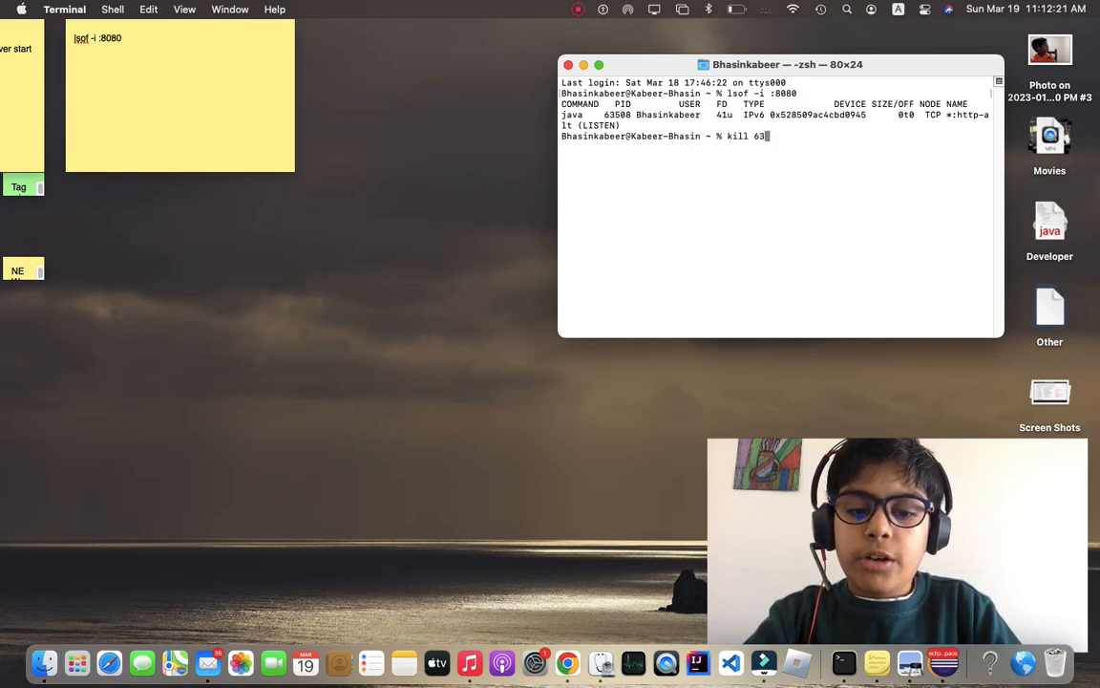
{"action": "type", "text": "598"}
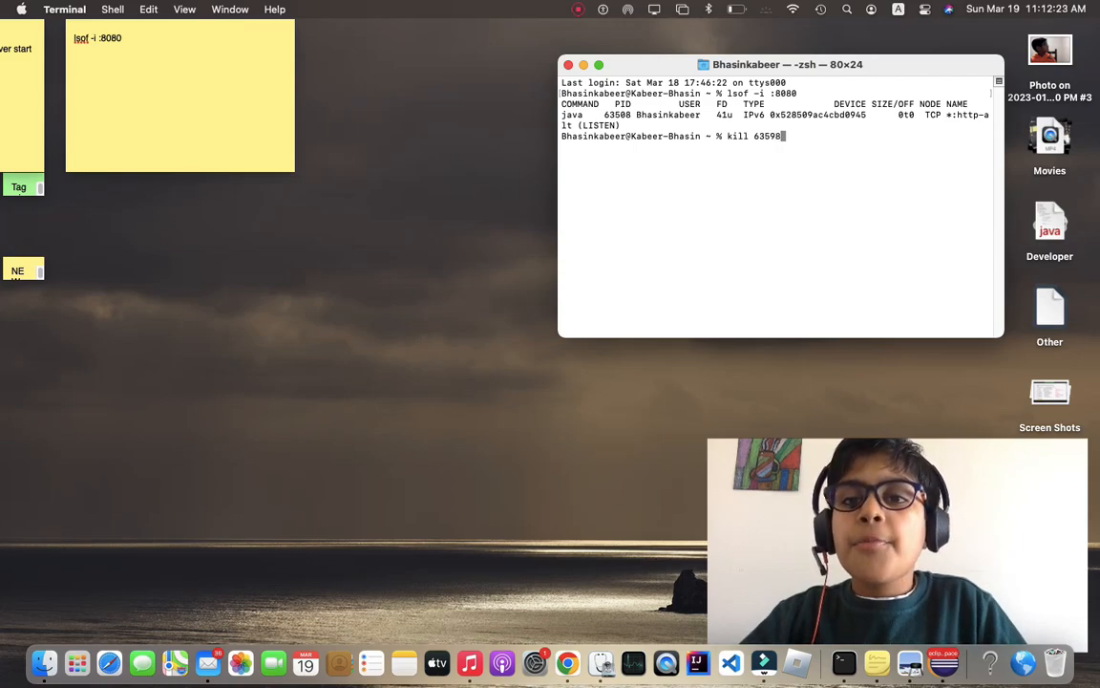